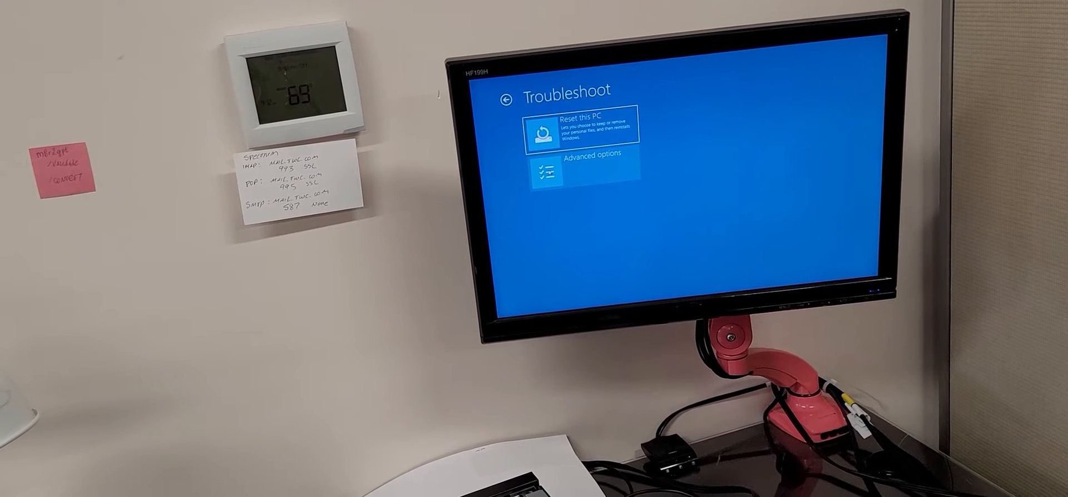
Step: Choose Advanced options on the Troubleshoot screen to list Startup Repair, Command Prompt and System Restore
click(577, 161)
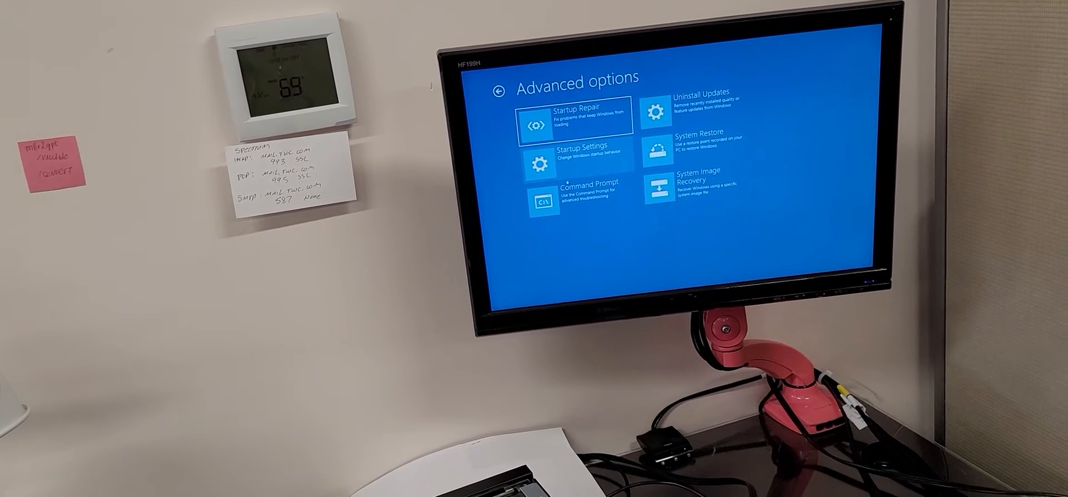